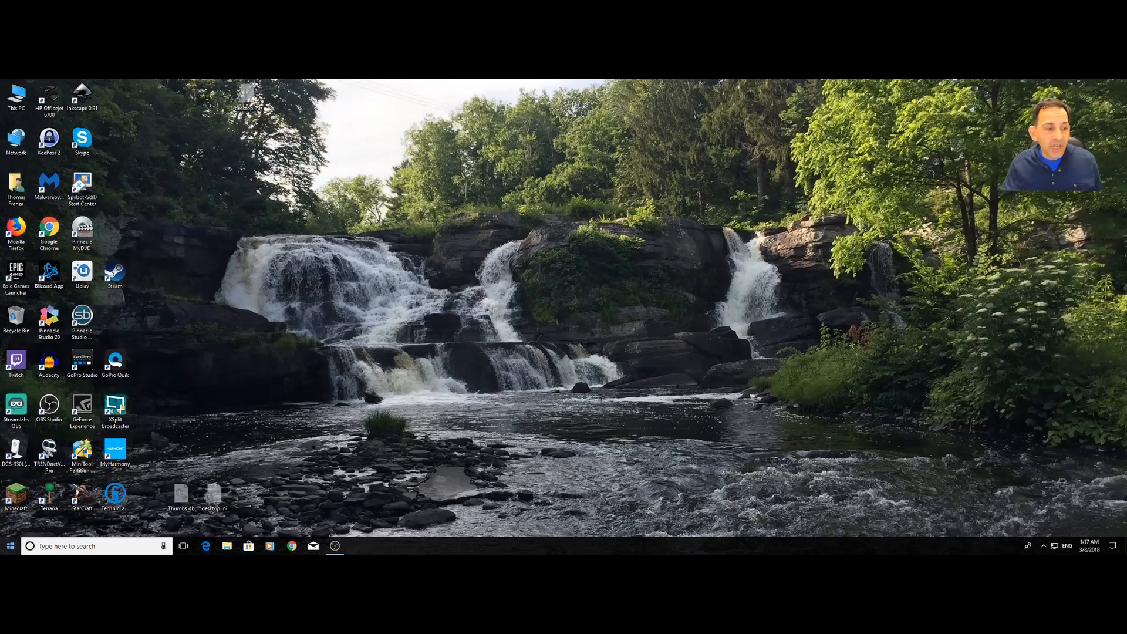
- Navigate Settings > Time & Language > Region & language listing English (United States) and Español (Estados Unidos)
click(9, 546)
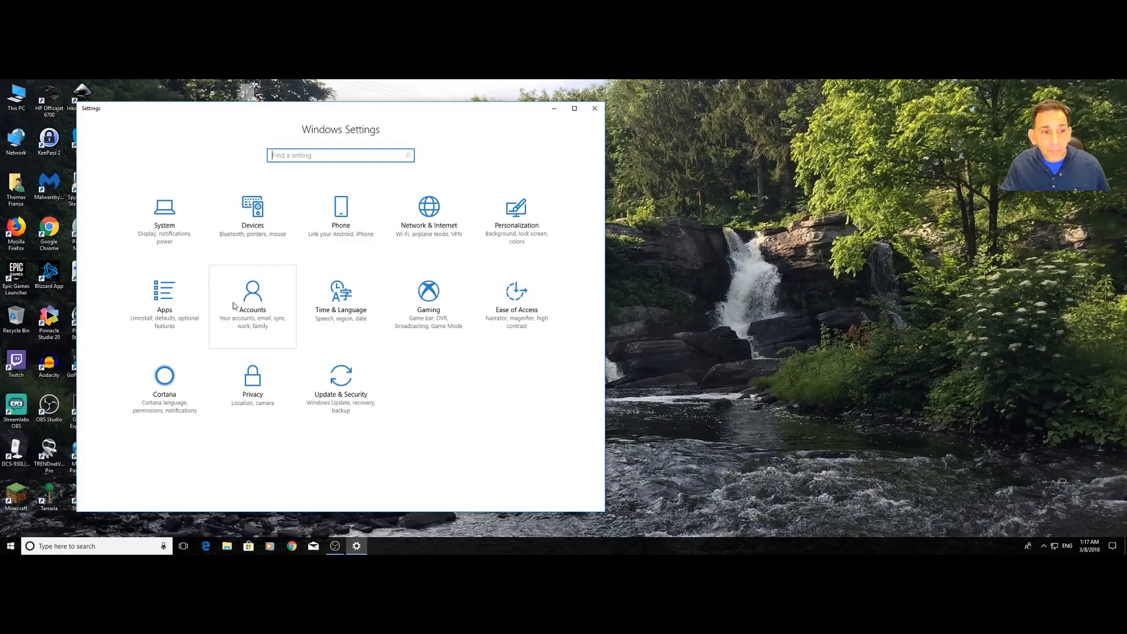
click(339, 294)
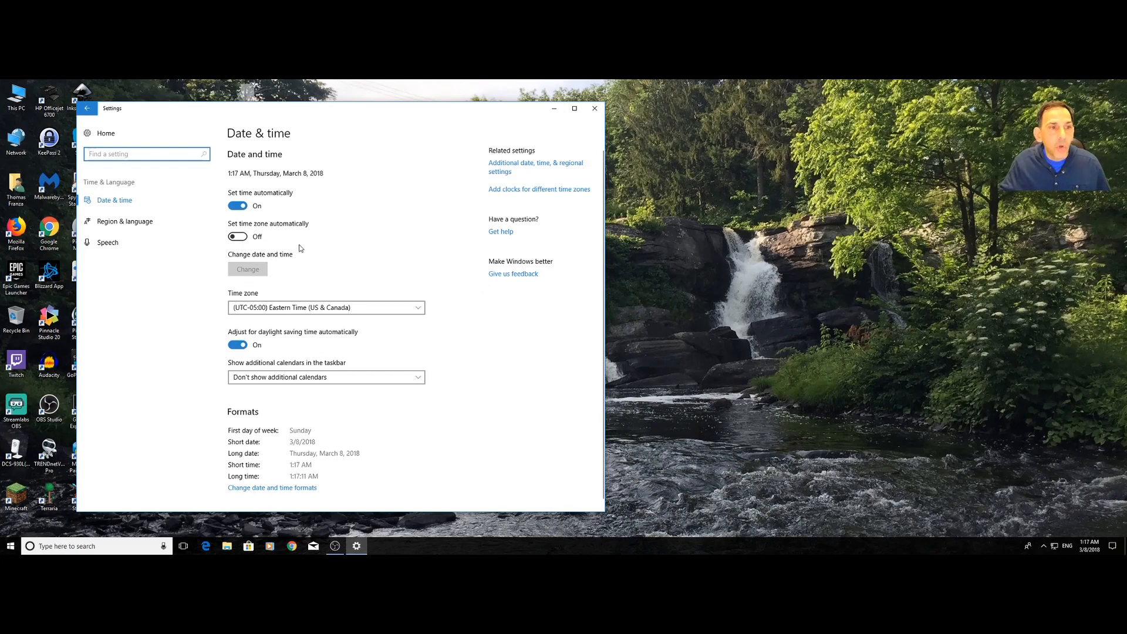
click(125, 221)
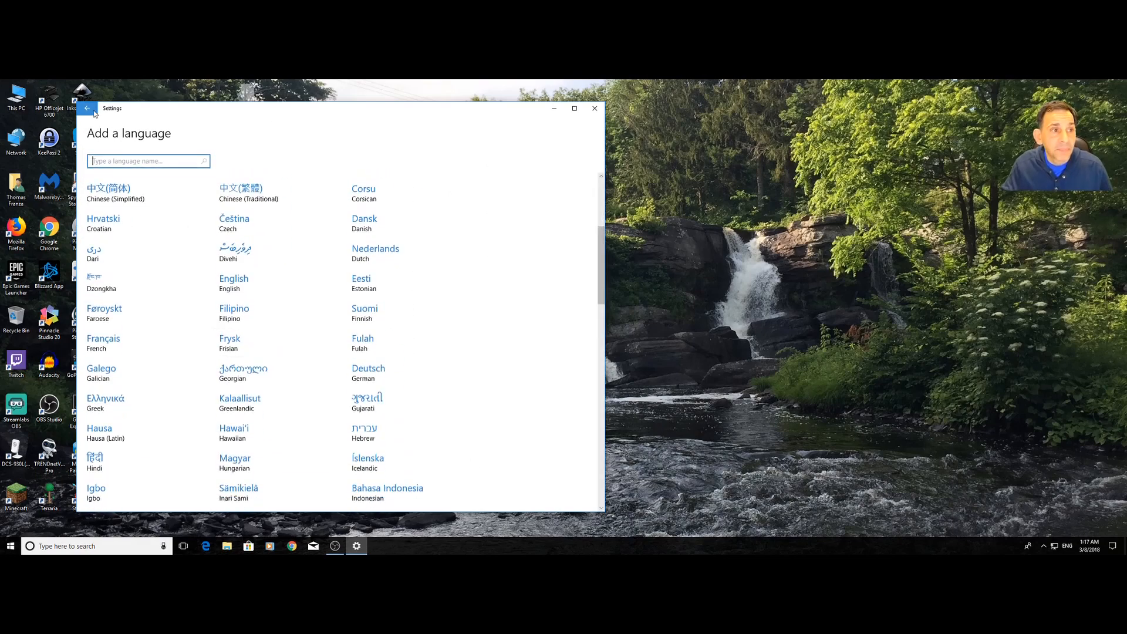
click(87, 108)
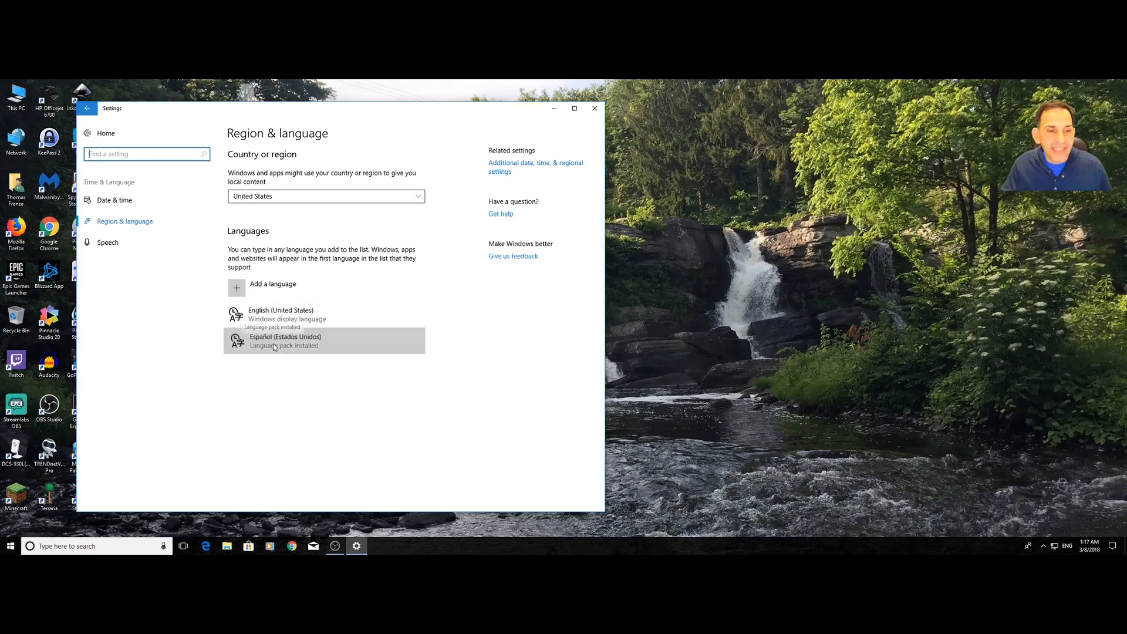
- Review the Español (Estados Unidos) language options, return to the list, then close Settings
click(280, 314)
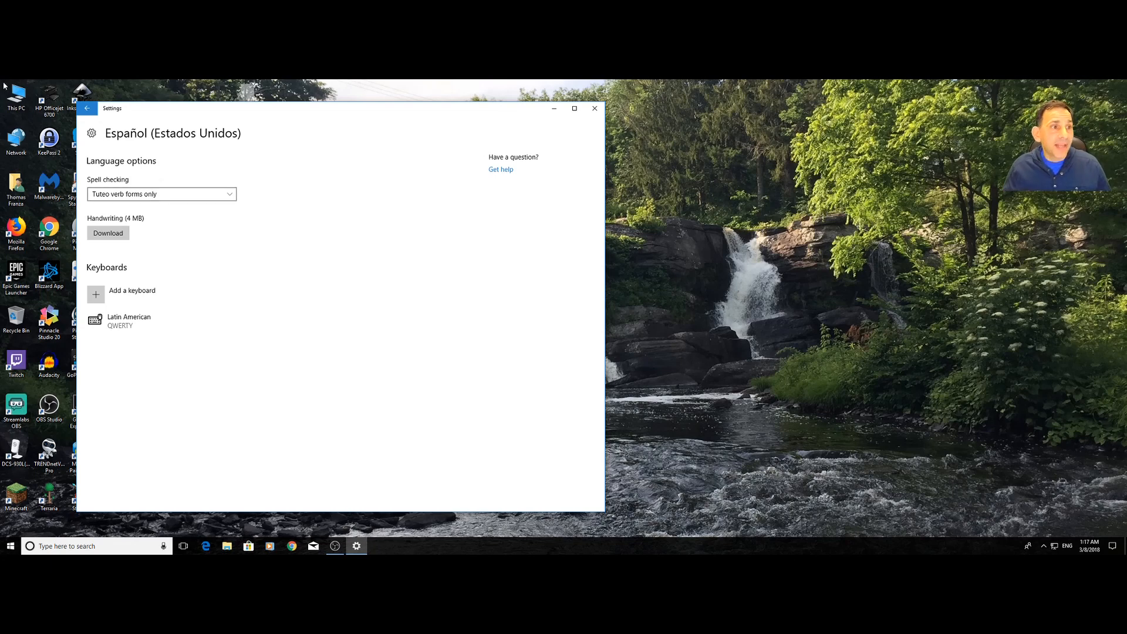
click(87, 108)
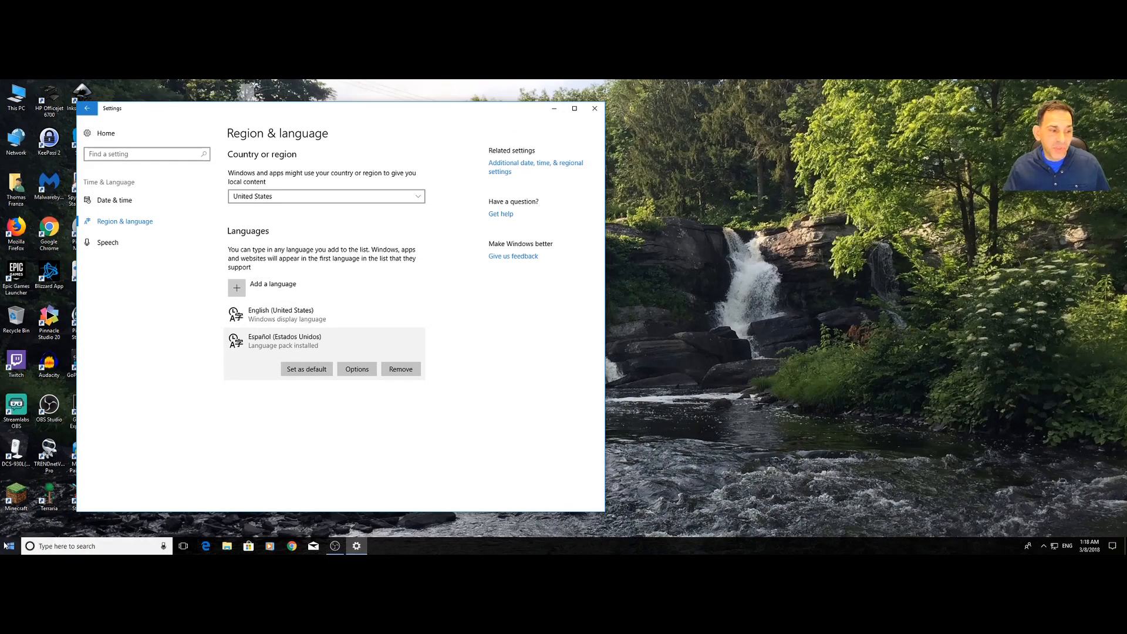
click(9, 547)
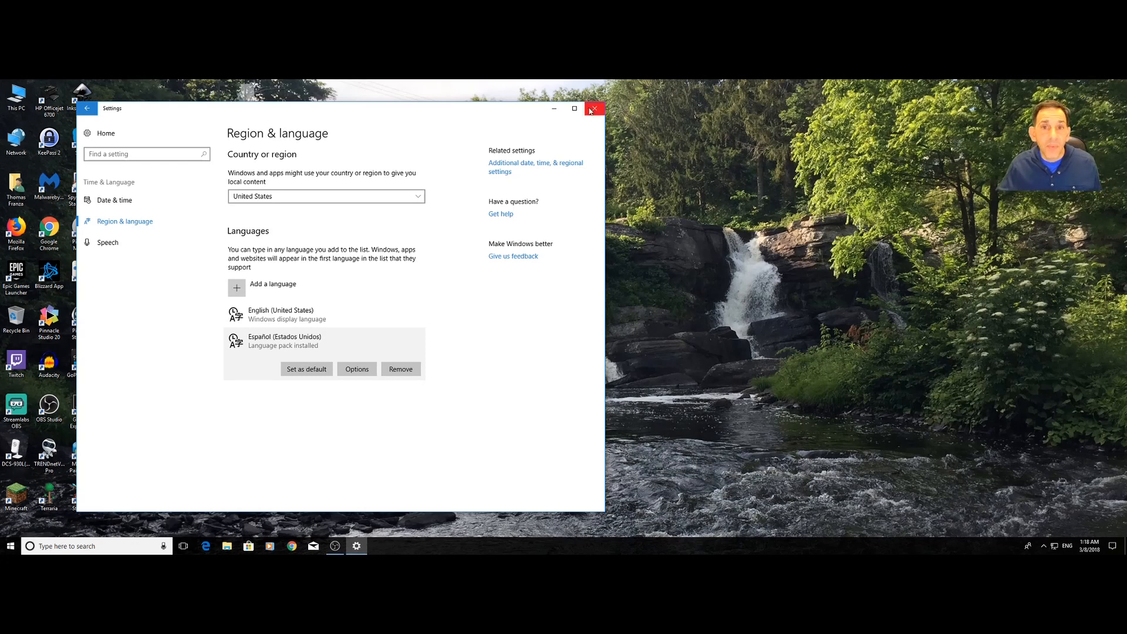
click(593, 109)
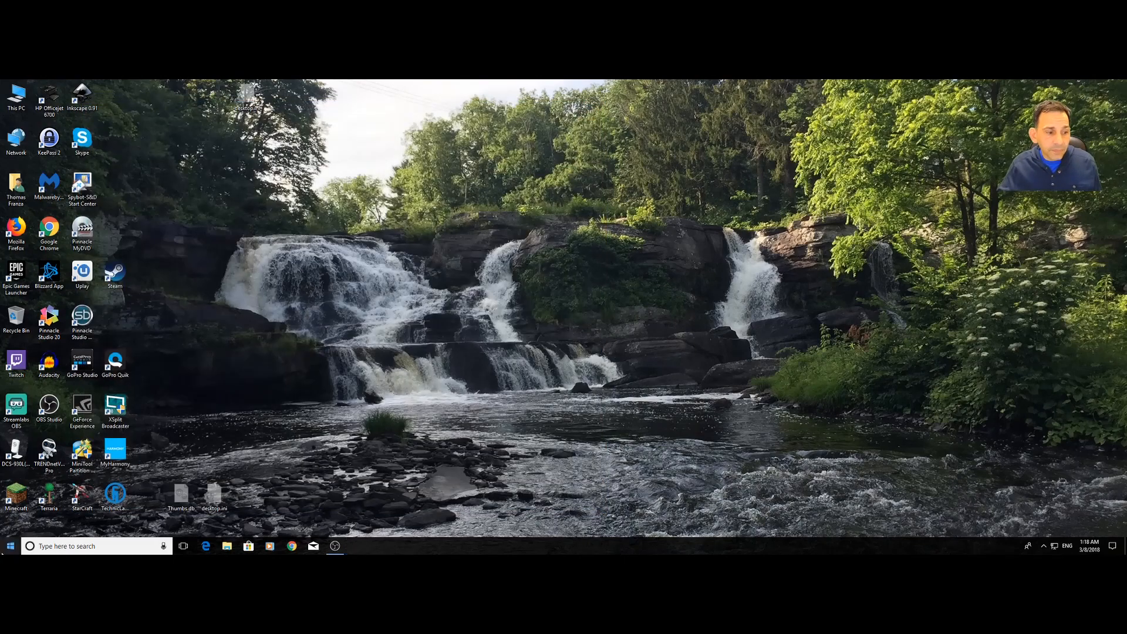
- Launch Word 2016 from Start and create a new blank document
click(10, 545)
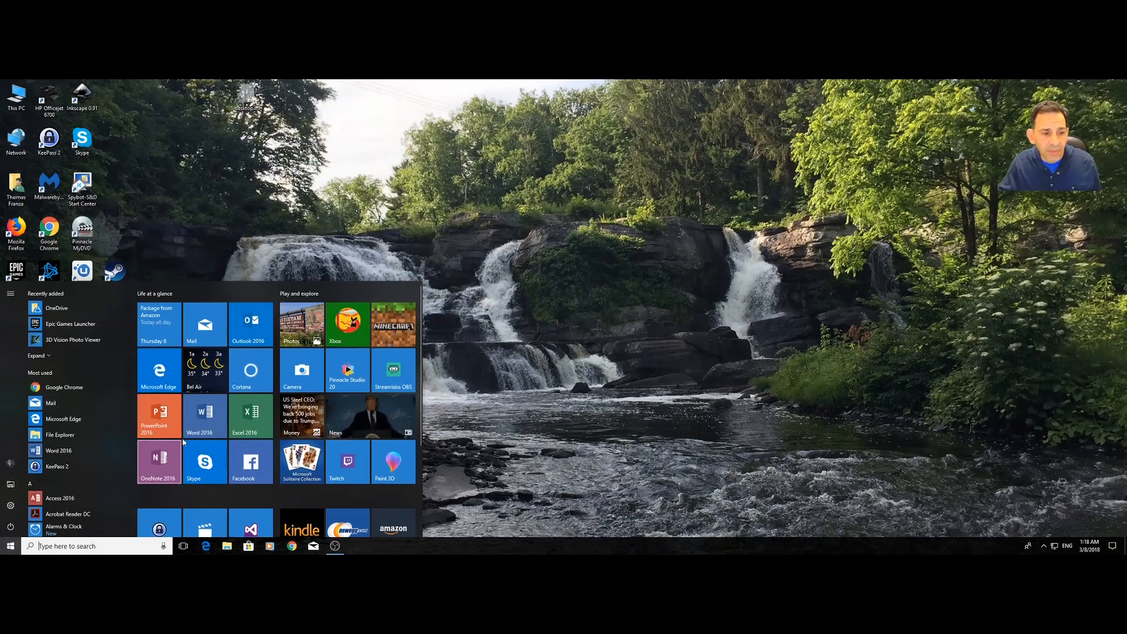
click(198, 417)
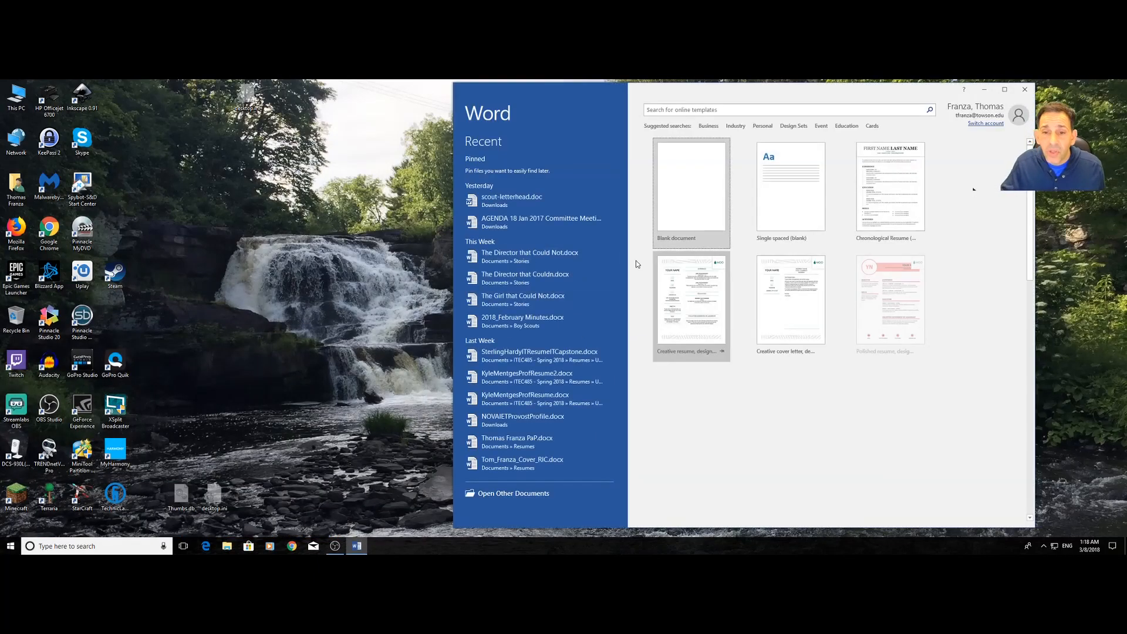
click(691, 191)
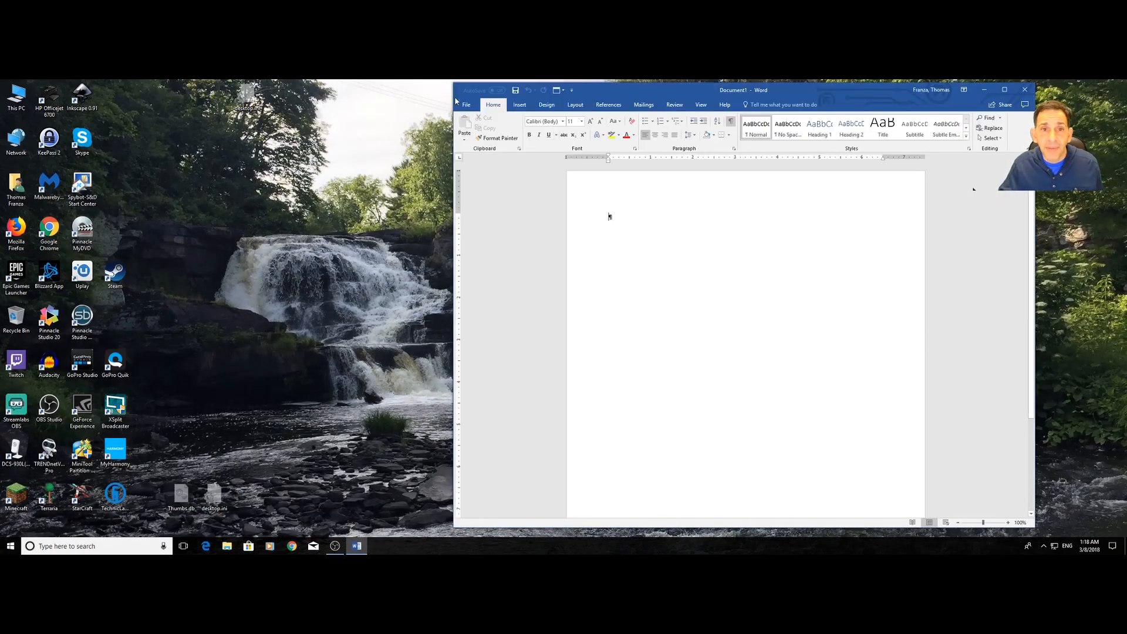
- Show Word Options > Language listing English and Spanish editing and display languages
click(466, 105)
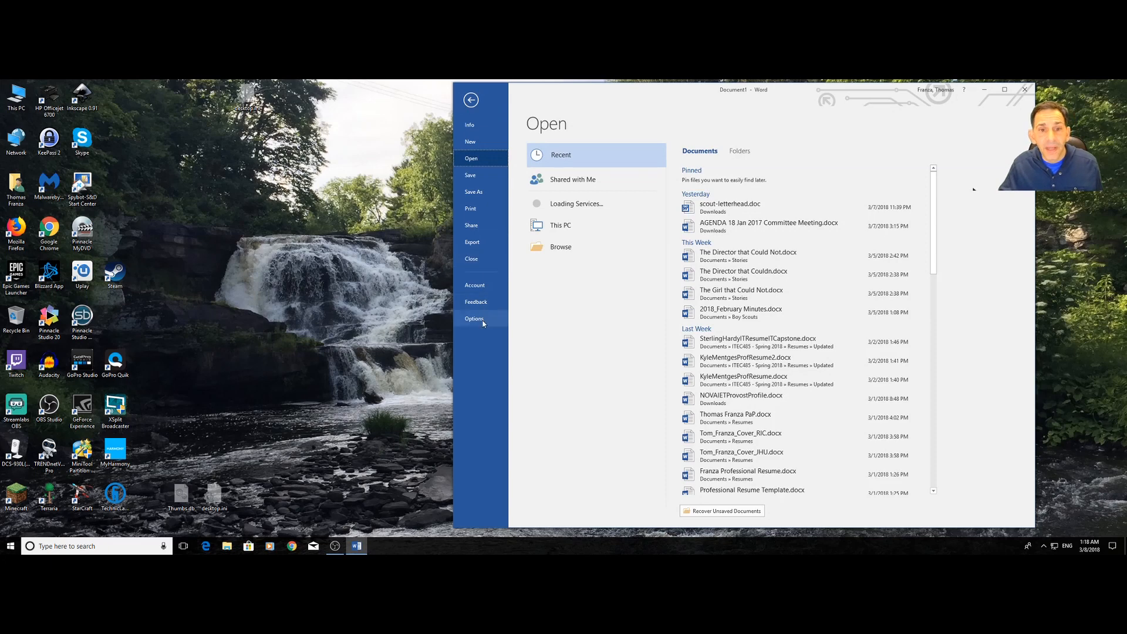
click(474, 318)
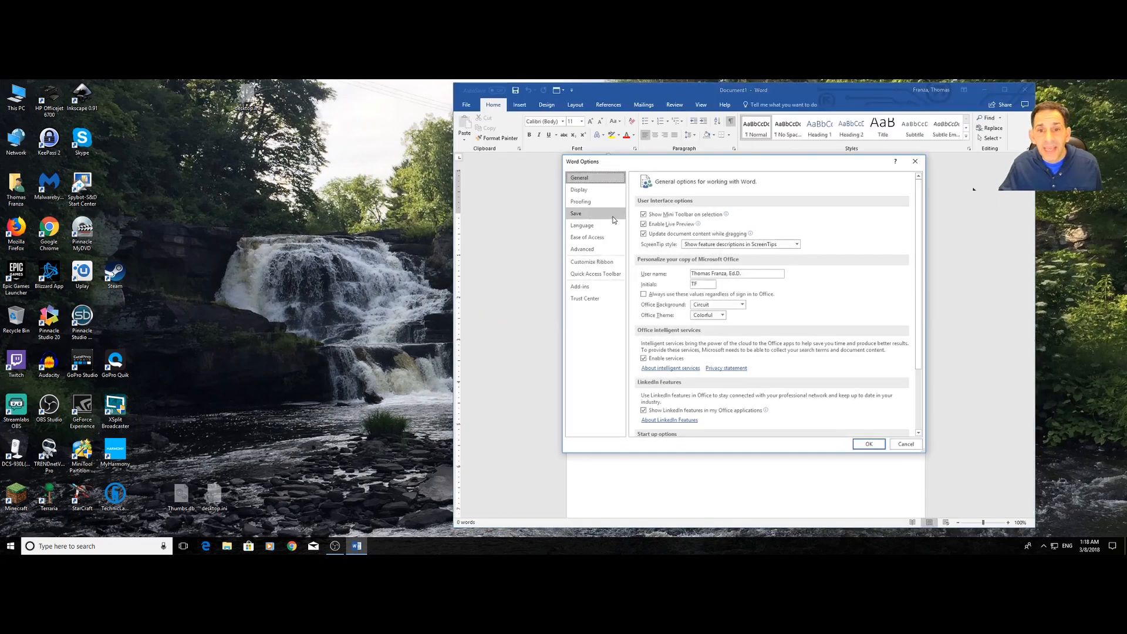
click(581, 224)
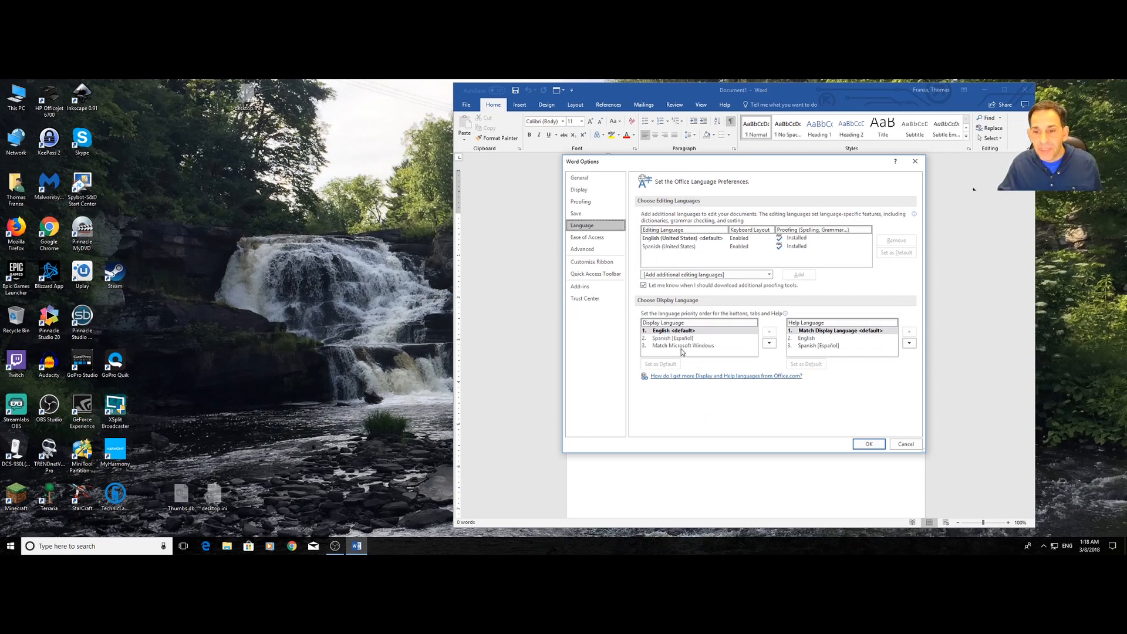
mouse_move(731, 265)
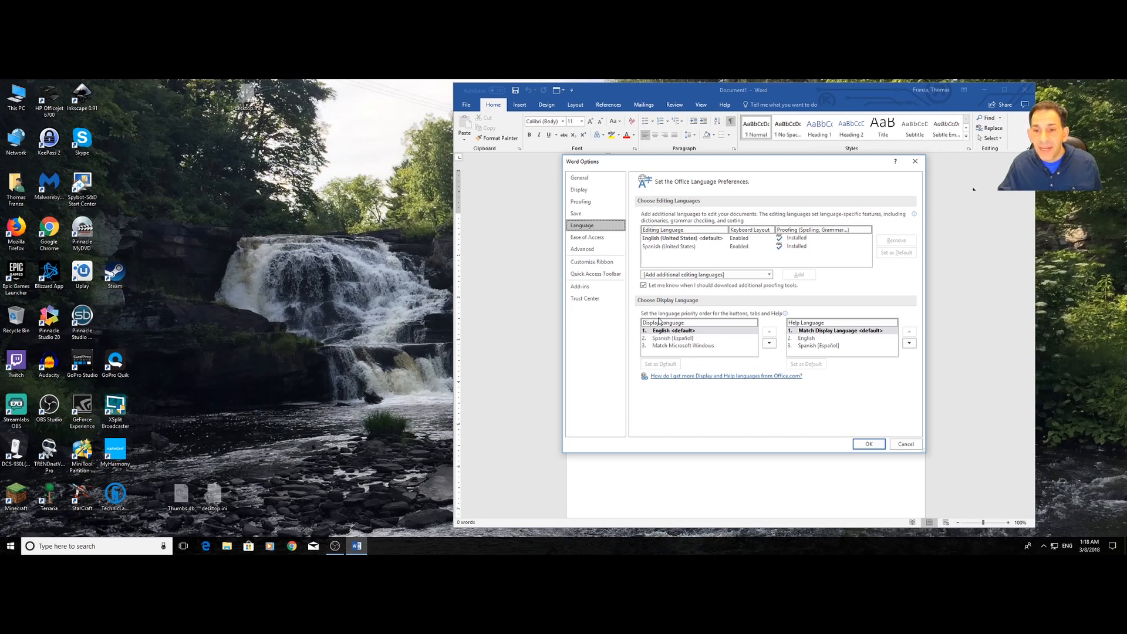
mouse_move(696, 378)
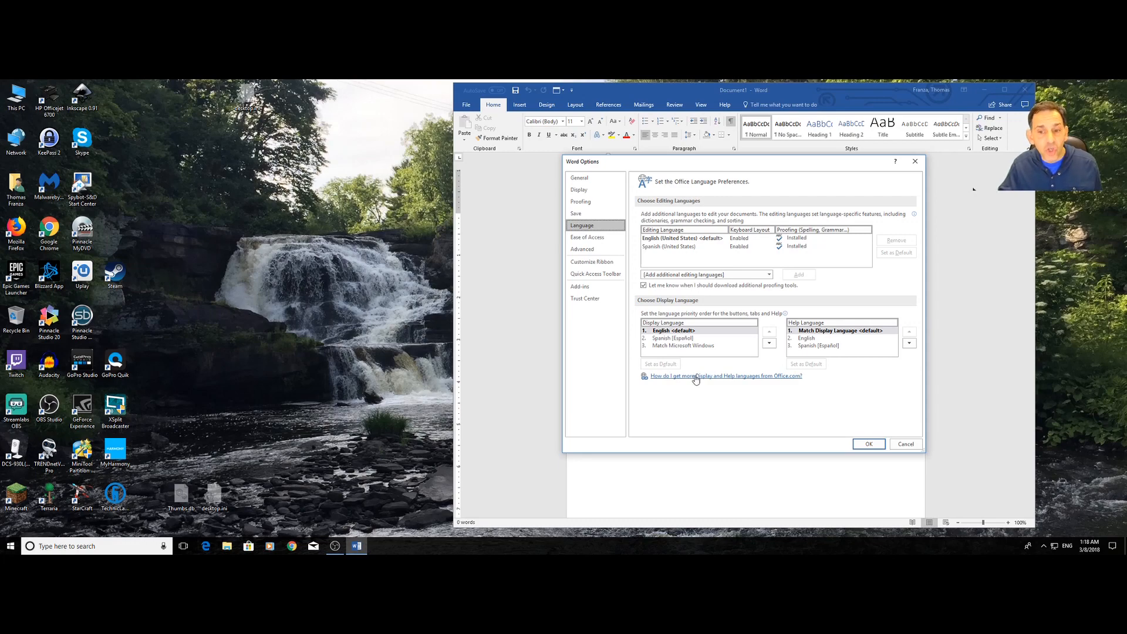
- Review the Language Accessory Pack for Office article in Edge, dismissing its language dropdown
click(726, 376)
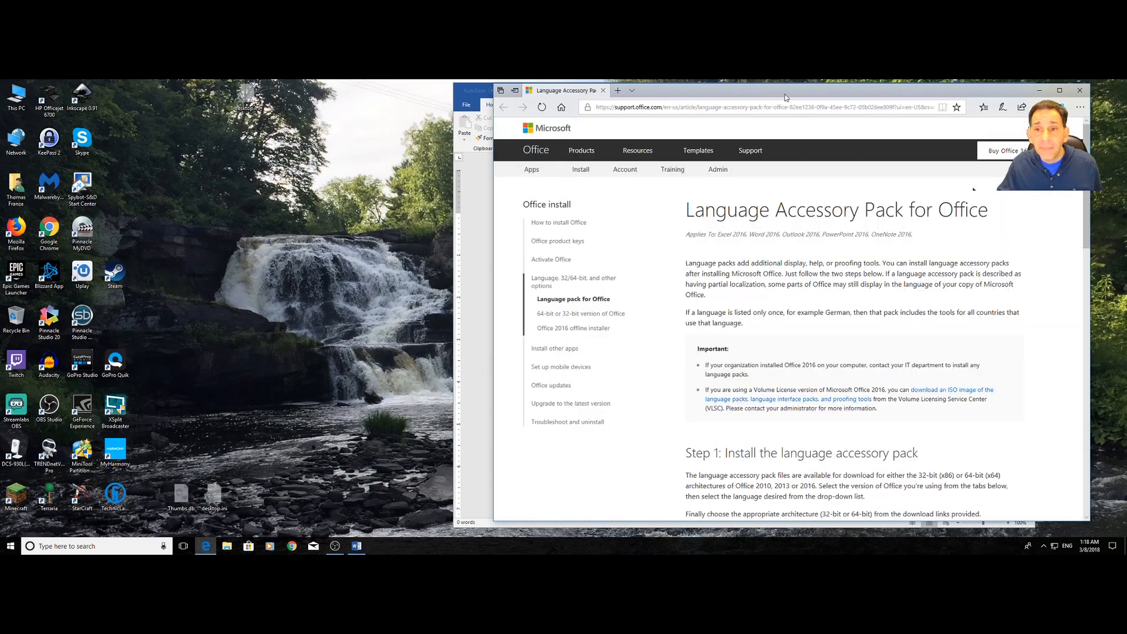
scroll(down, 3)
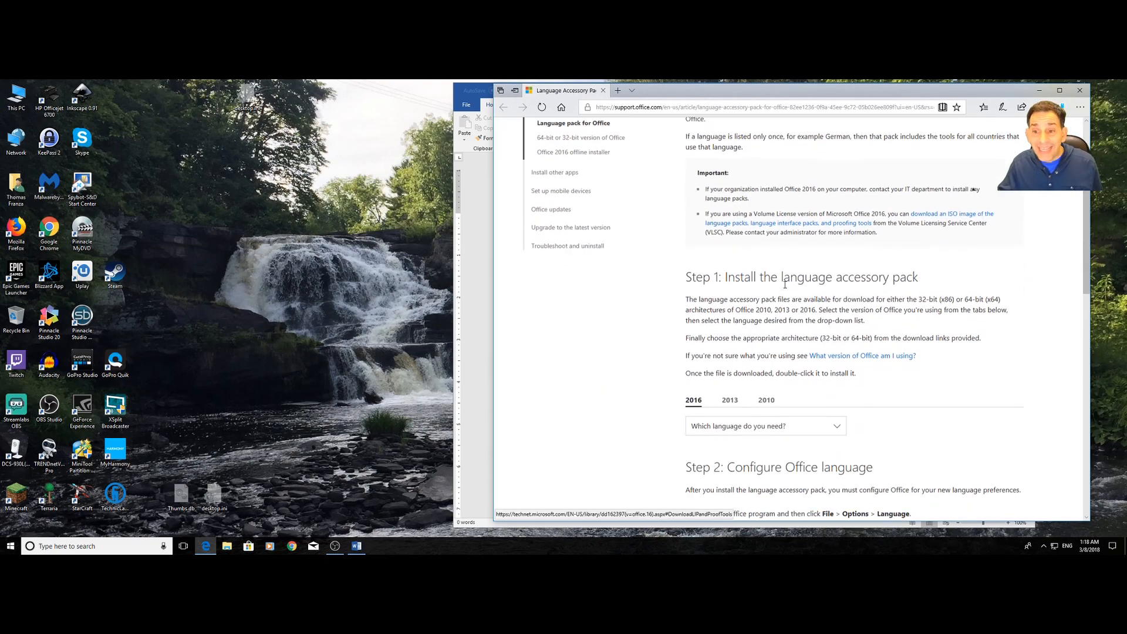
scroll(down, 3)
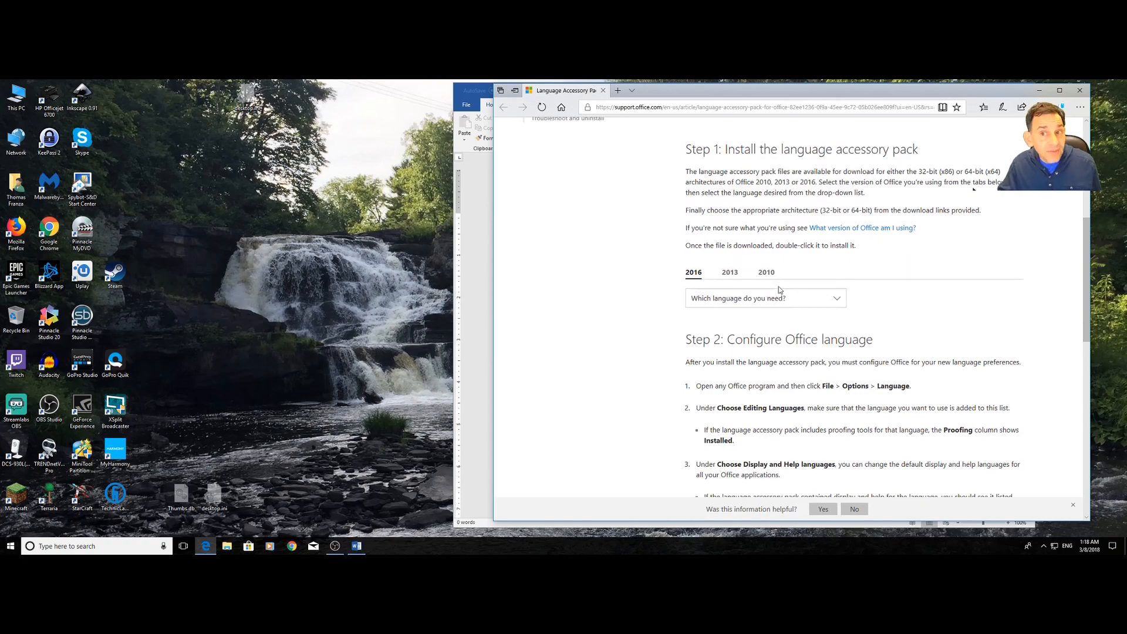
scroll(up, 3)
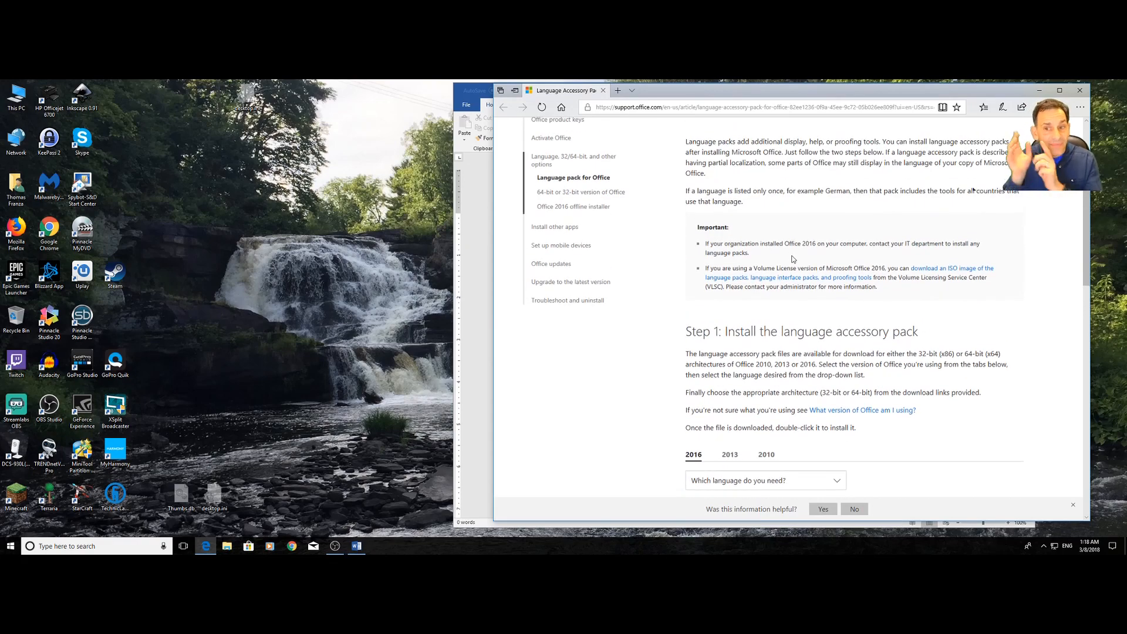
scroll(down, 3)
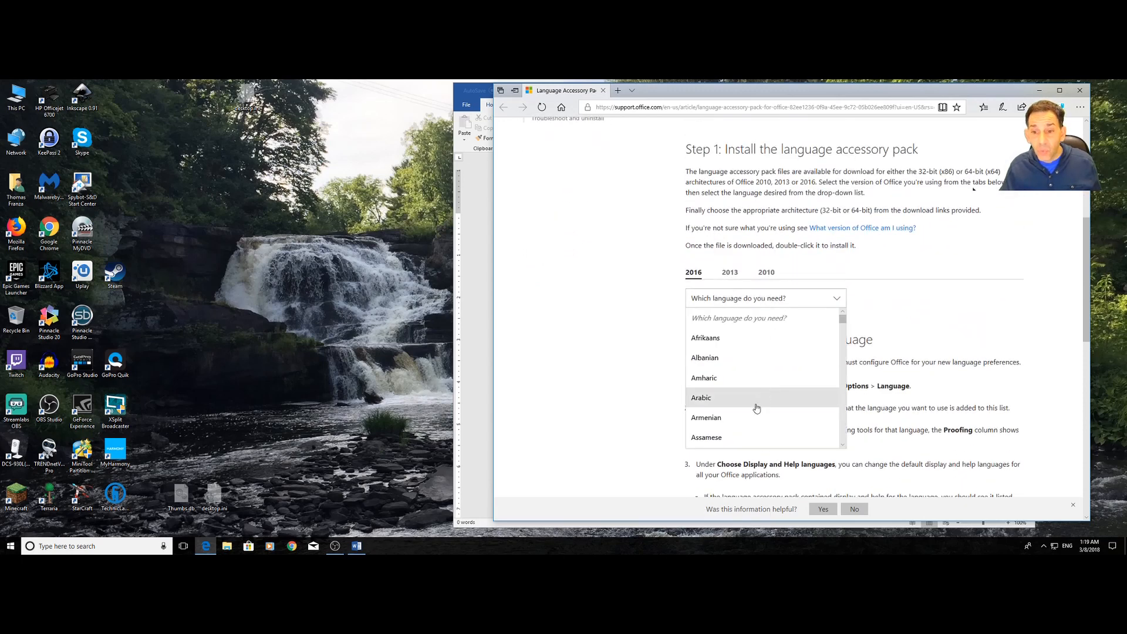
click(615, 347)
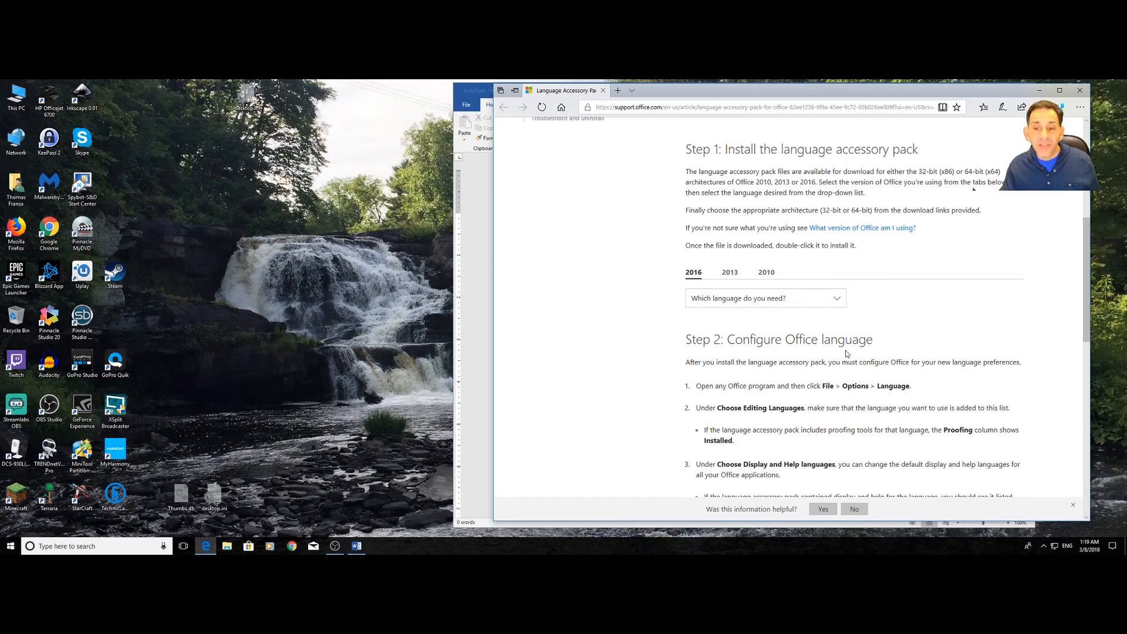
scroll(down, 3)
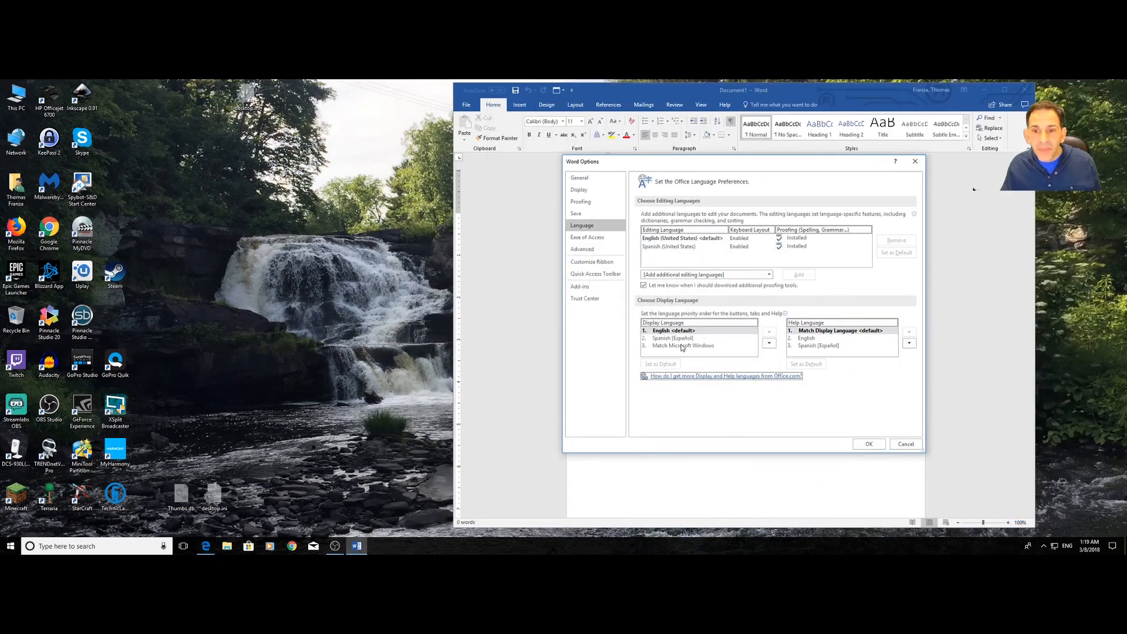
- Make Spanish the default Office display language and acknowledge the restart notice
click(672, 338)
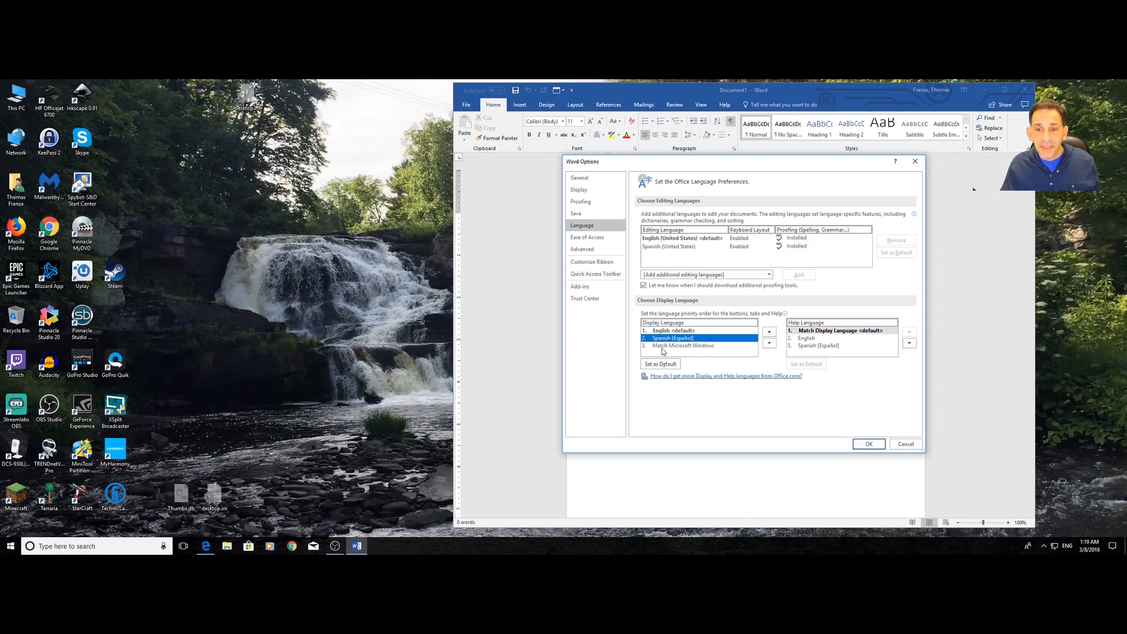
click(660, 364)
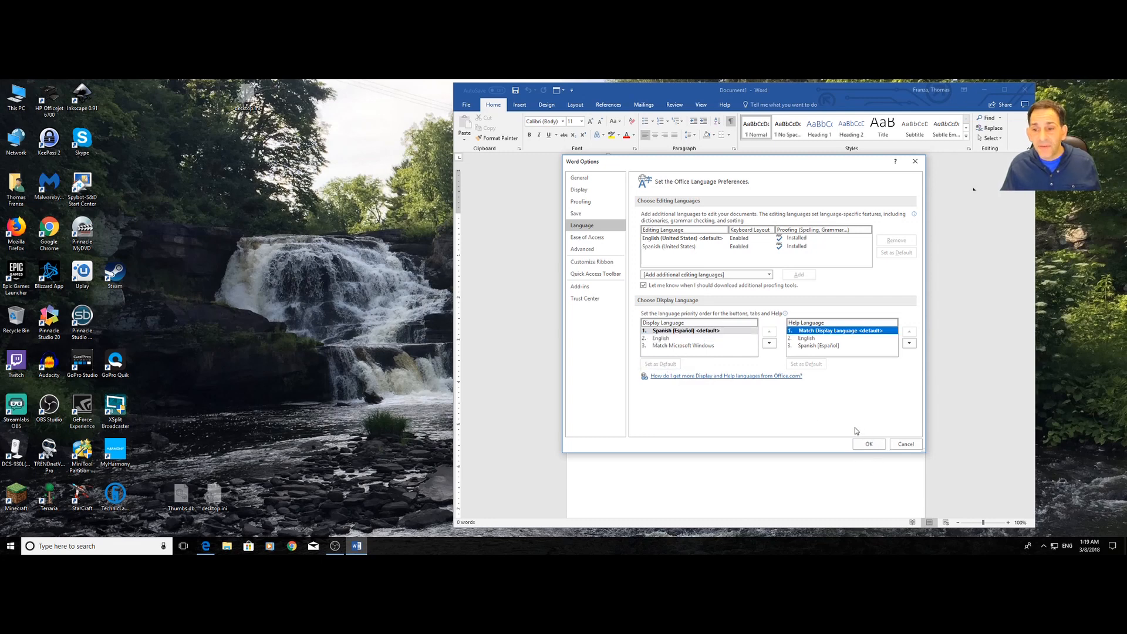
click(868, 444)
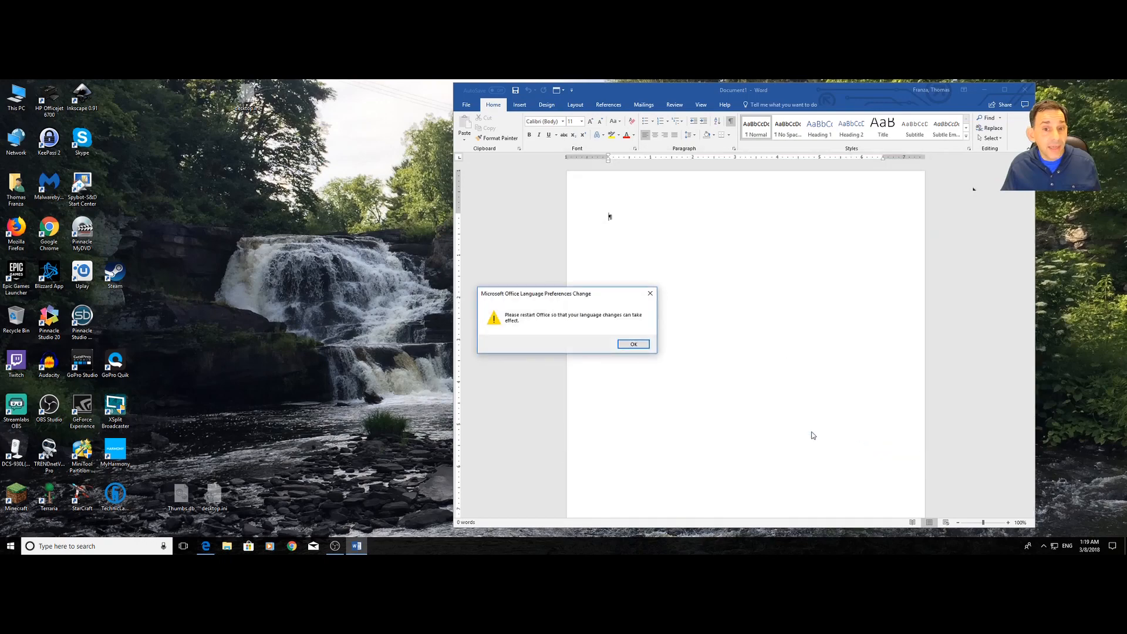
click(633, 343)
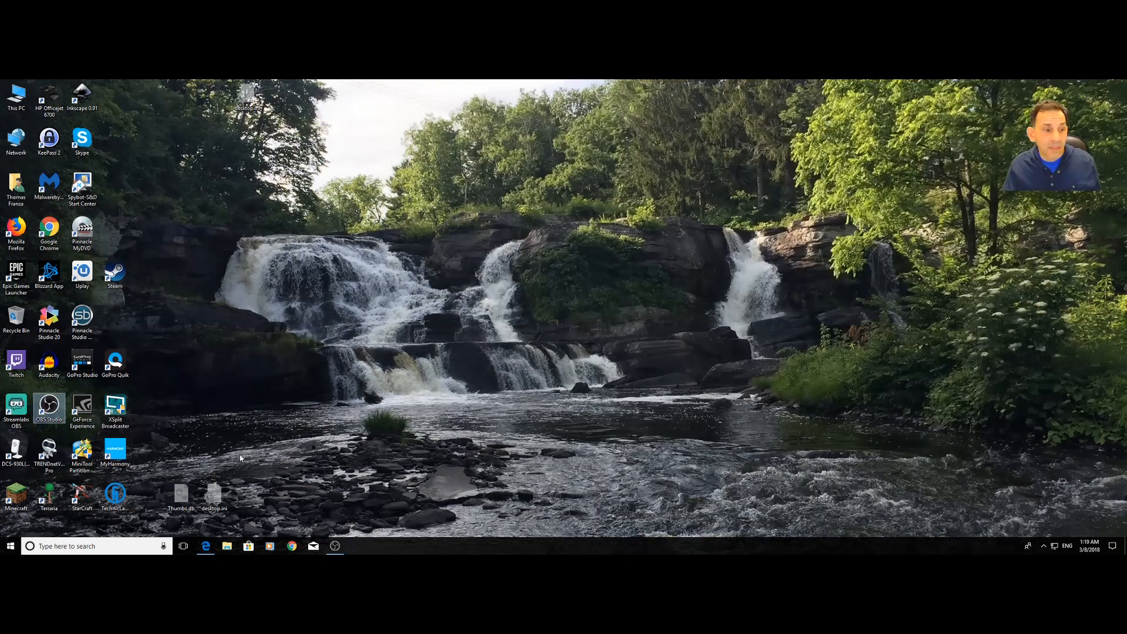
mouse_move(116, 413)
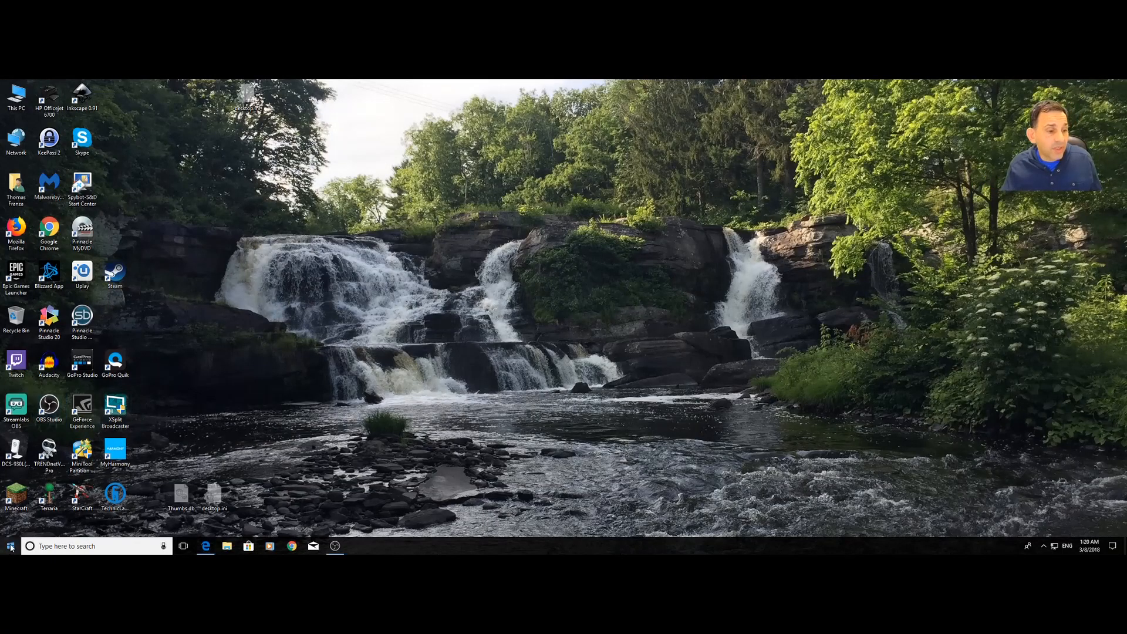
- Relaunch Word 2016 with its Spanish interface and start a blank document
click(10, 546)
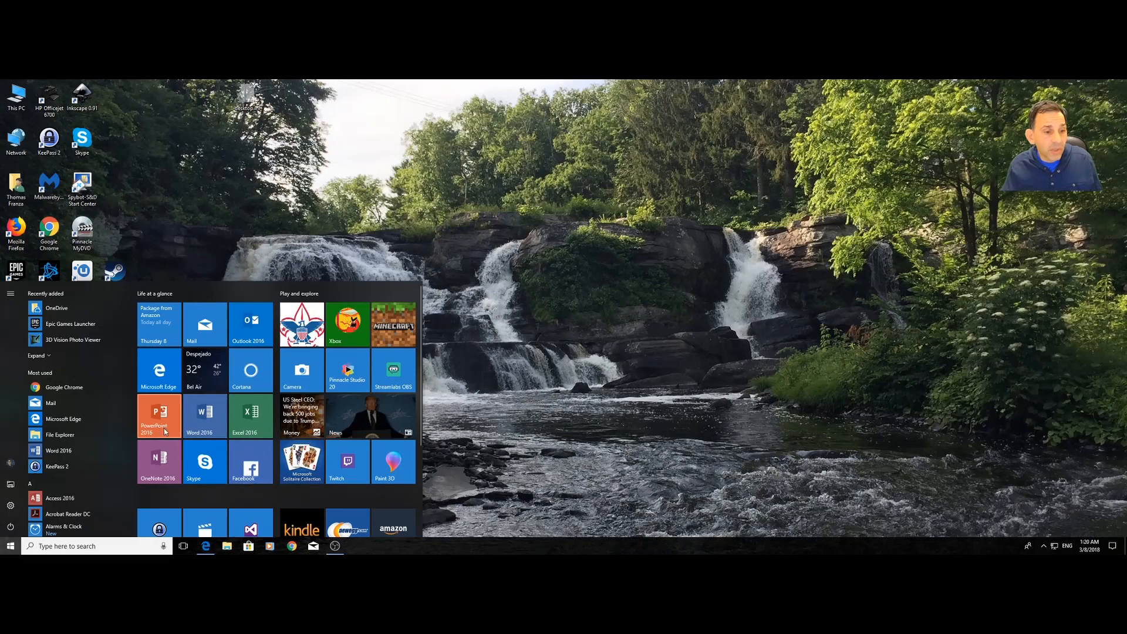
click(204, 416)
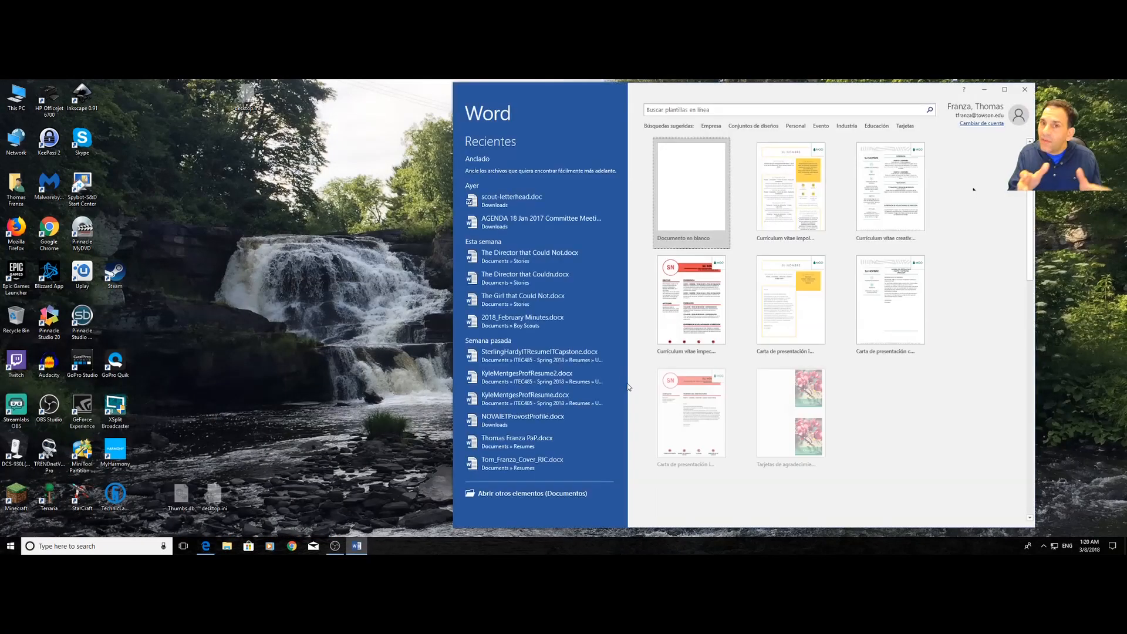
scroll(down, 3)
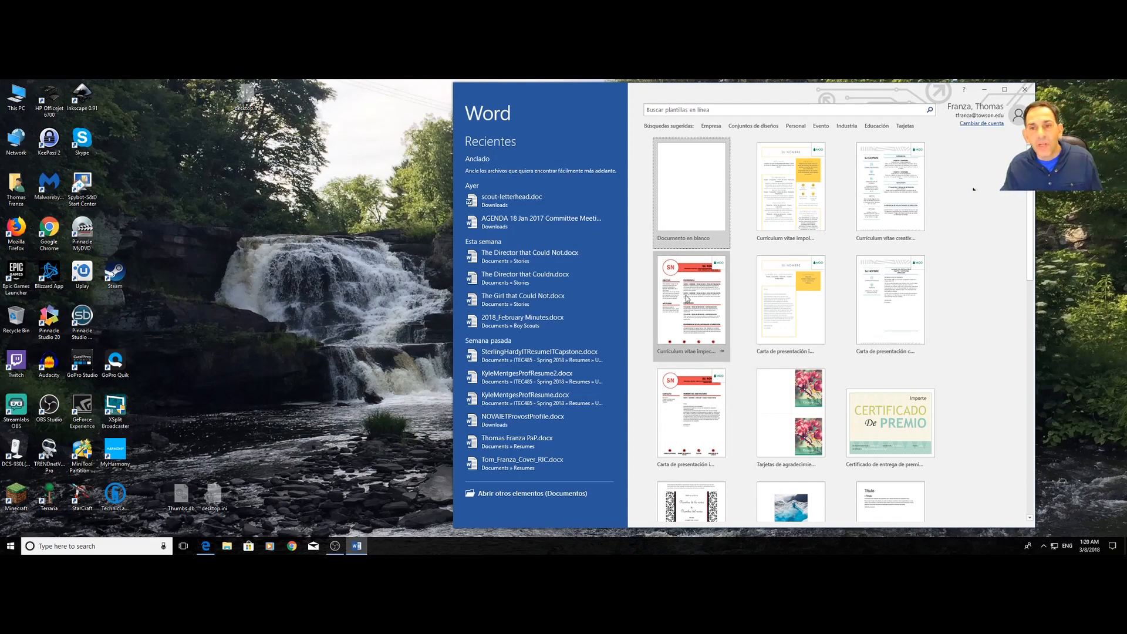
click(691, 192)
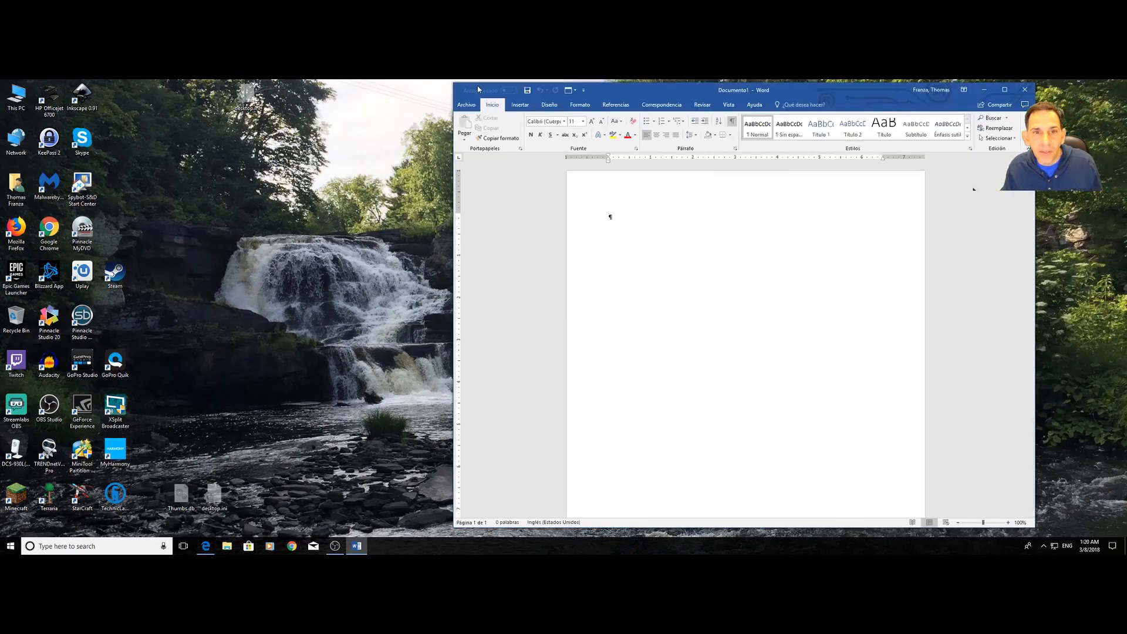
- Via Archivo > Opciones > Idioma, return the display language to English and acknowledge the restart notice
click(466, 105)
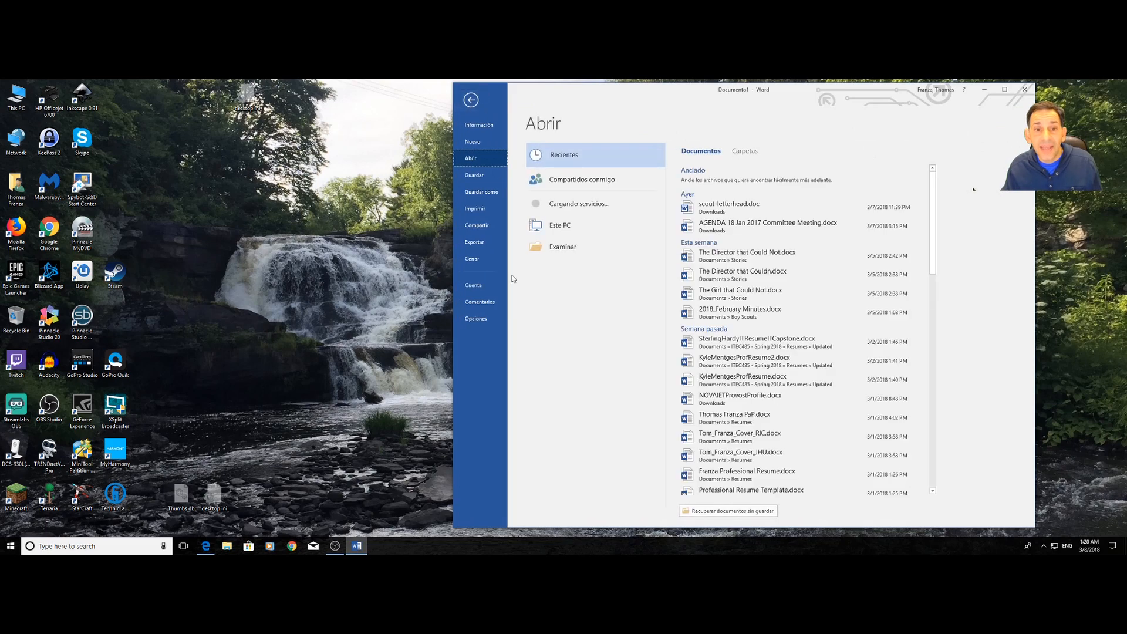
mouse_move(503, 384)
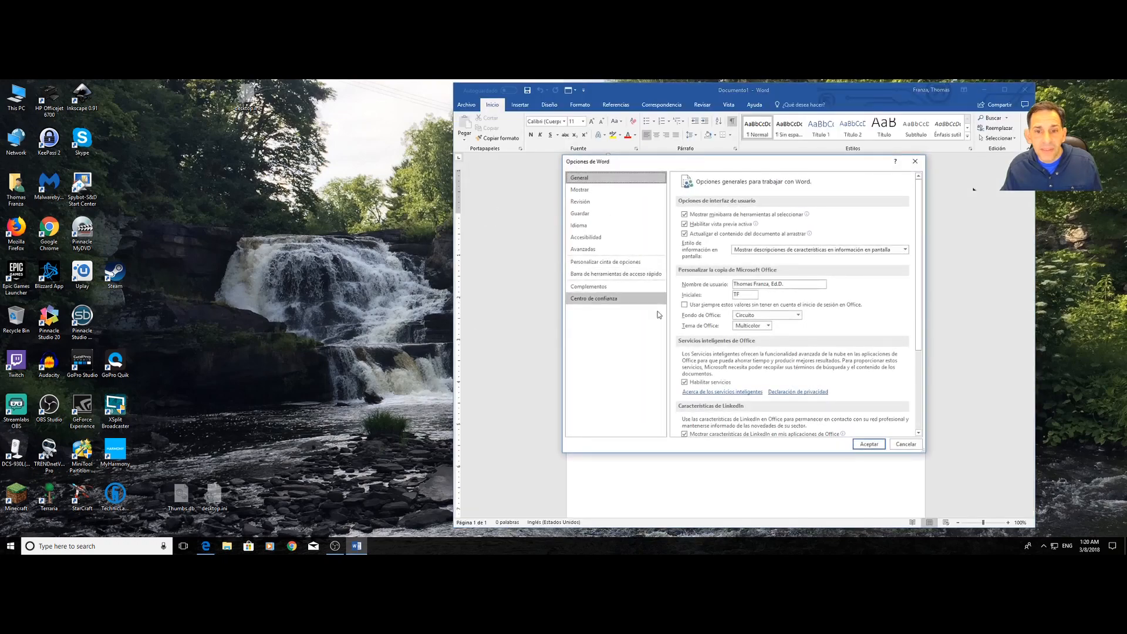
click(577, 225)
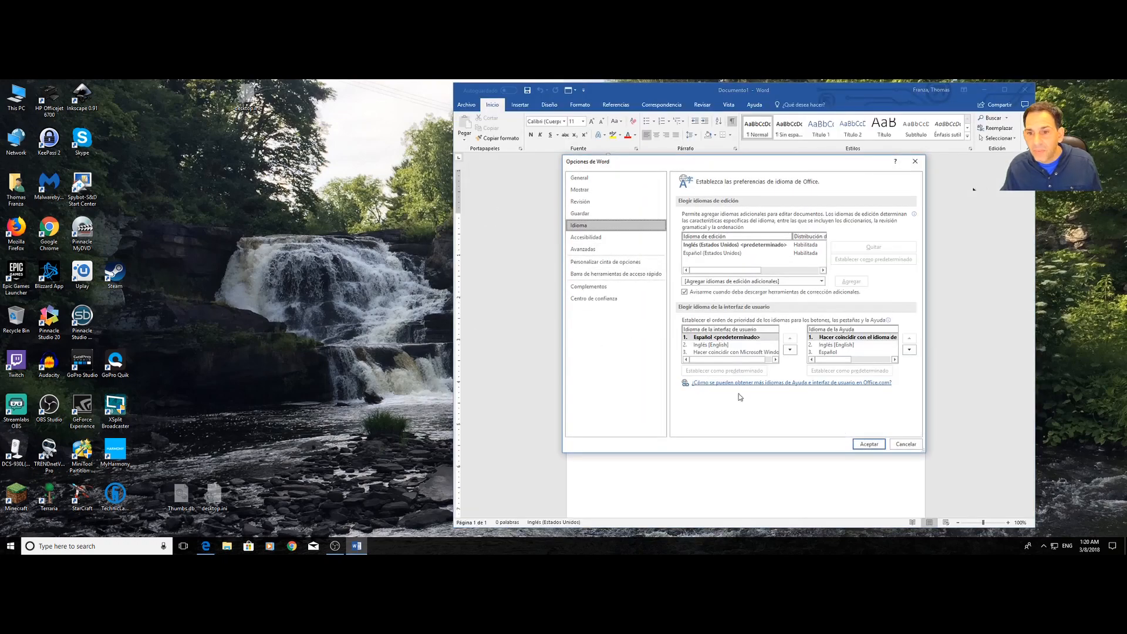
click(712, 345)
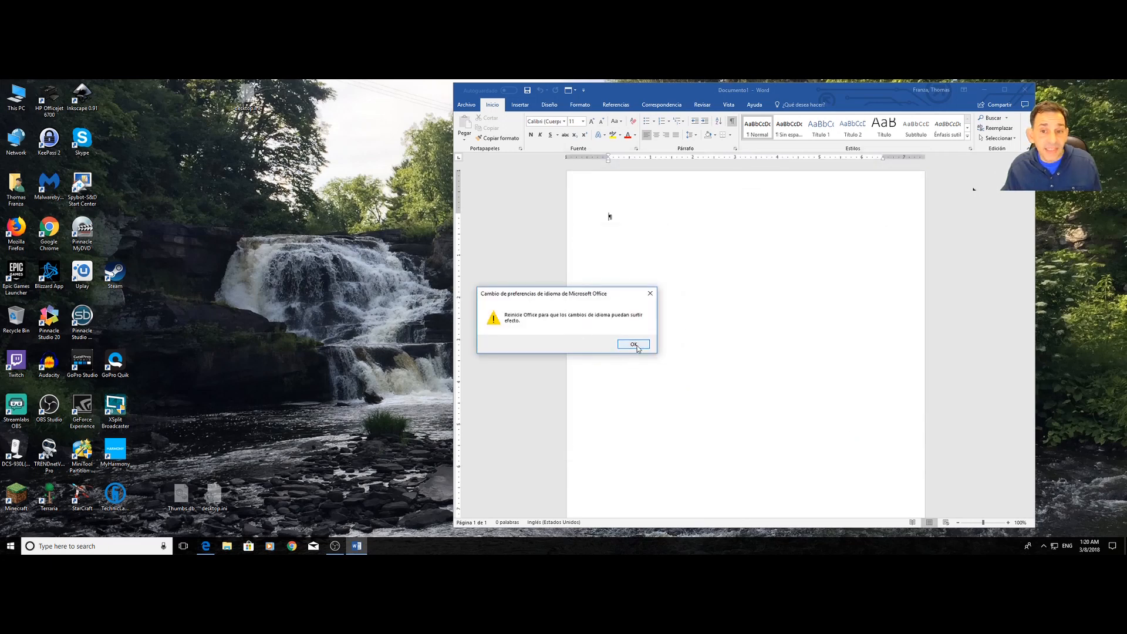
click(633, 344)
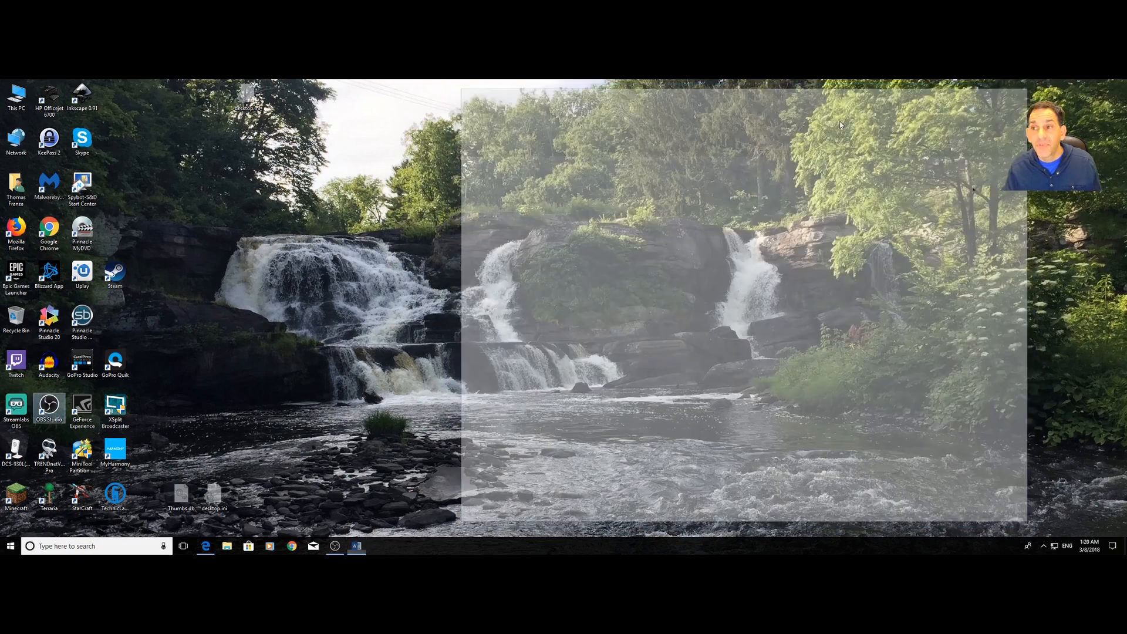
- Show the taskbar input-language list with English (United States) and Spanish (United States)
click(10, 545)
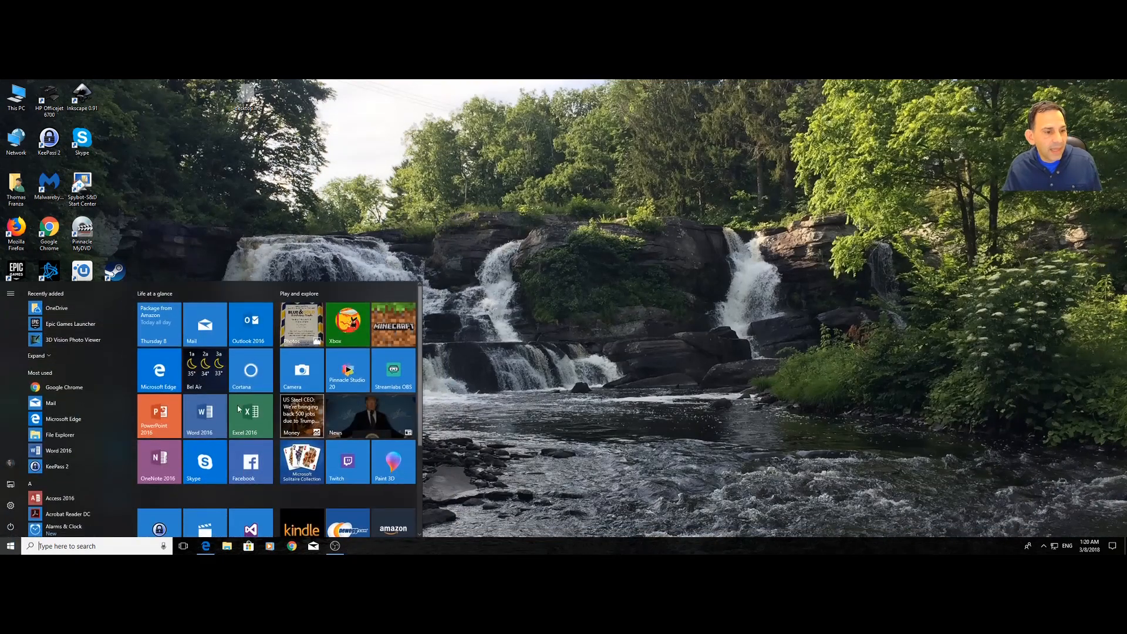
click(205, 416)
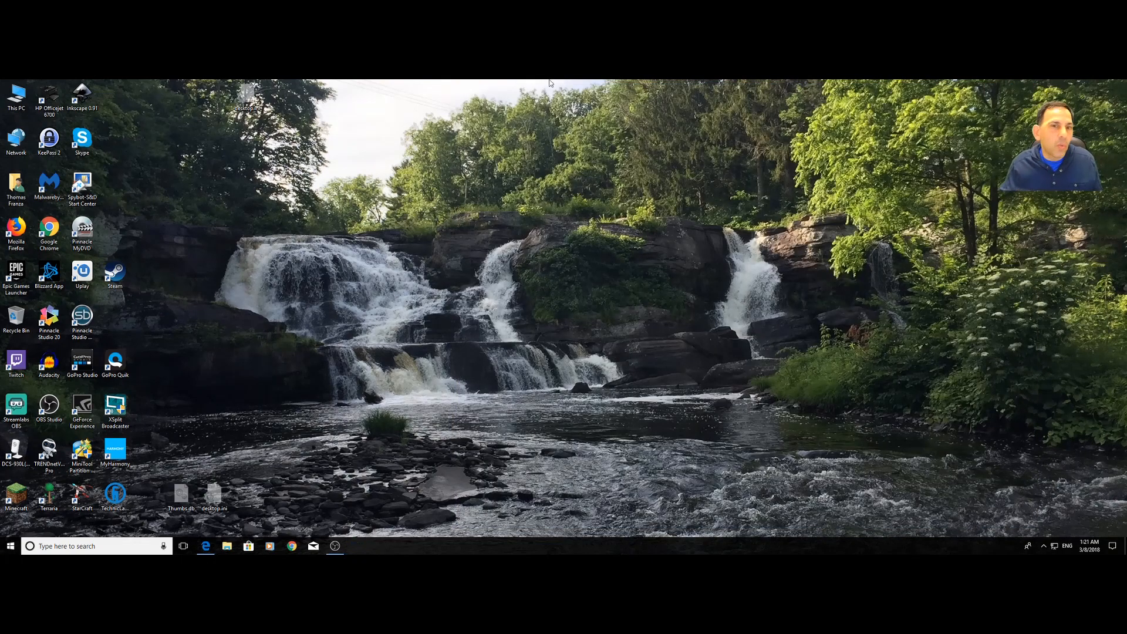
click(1067, 545)
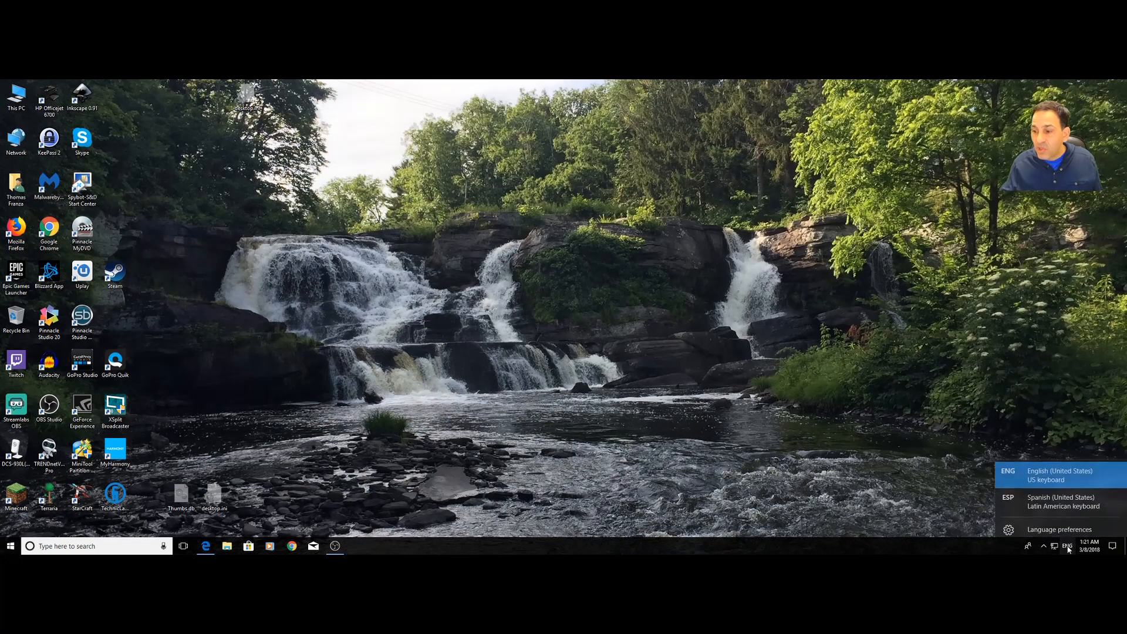